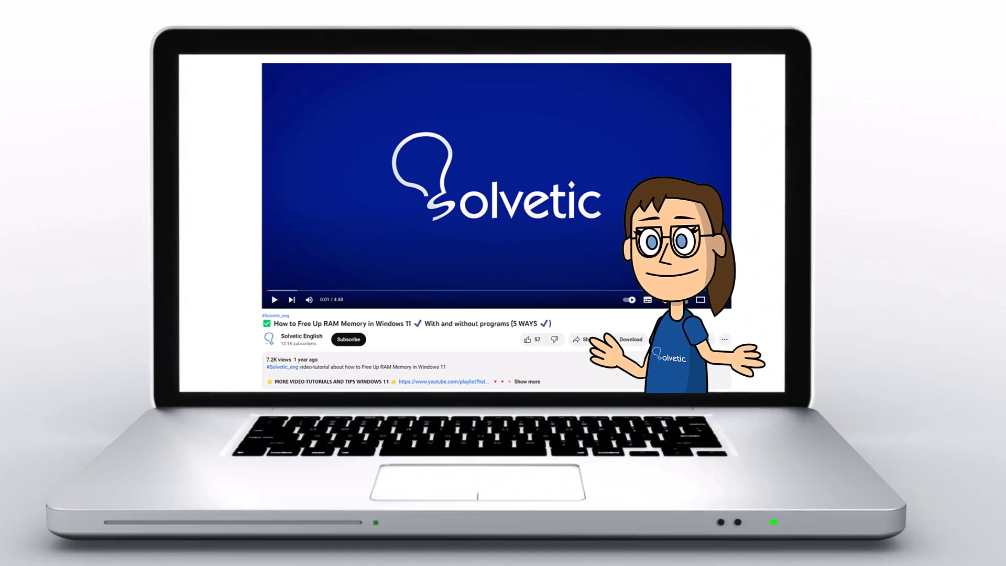
Launch regedit from taskbar search and approve the User Account Control prompt
{"action": "left_click", "coordinate": [527, 381]}
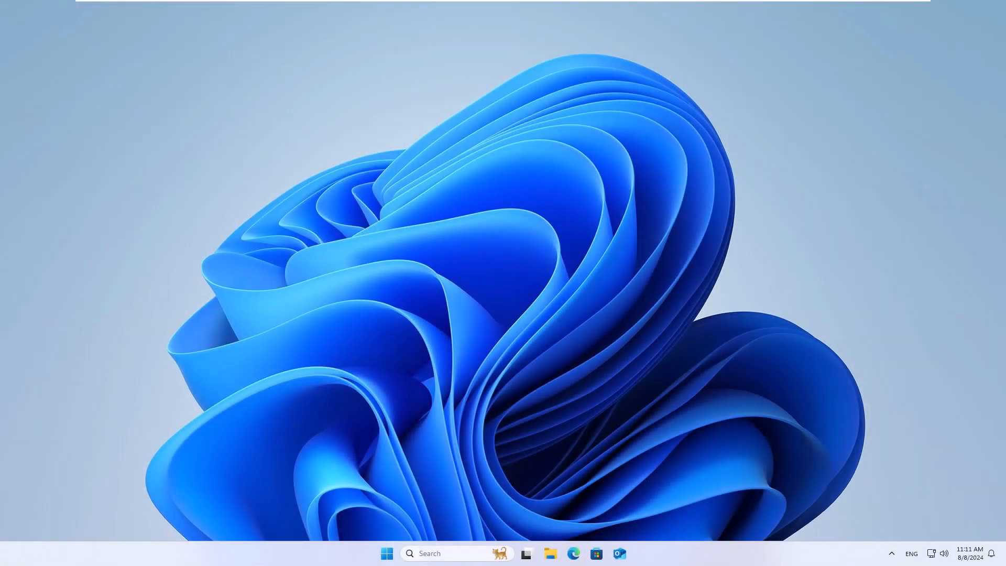
{"action": "mouse_move", "coordinate": [998, 289]}
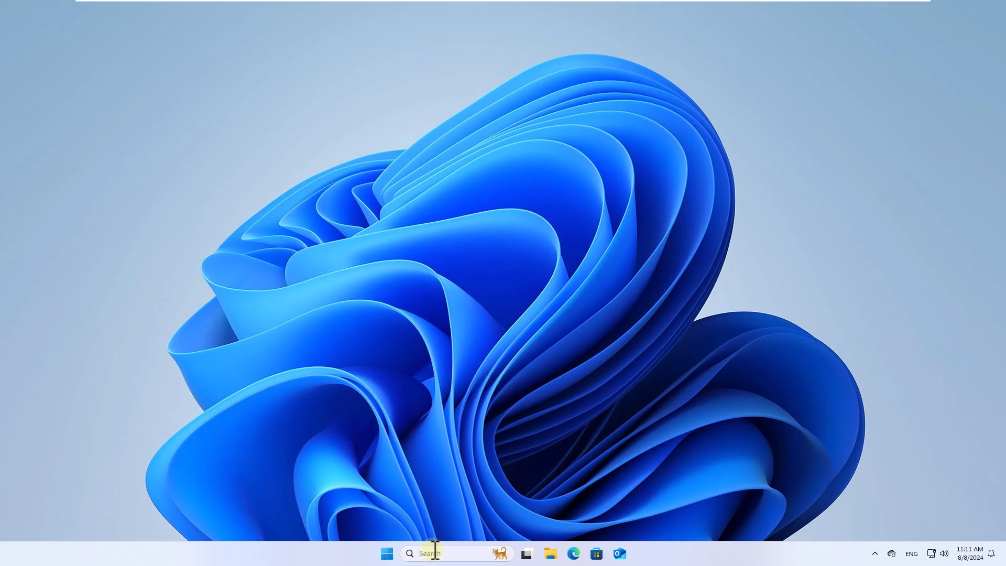
{"action": "type", "text": "regedit"}
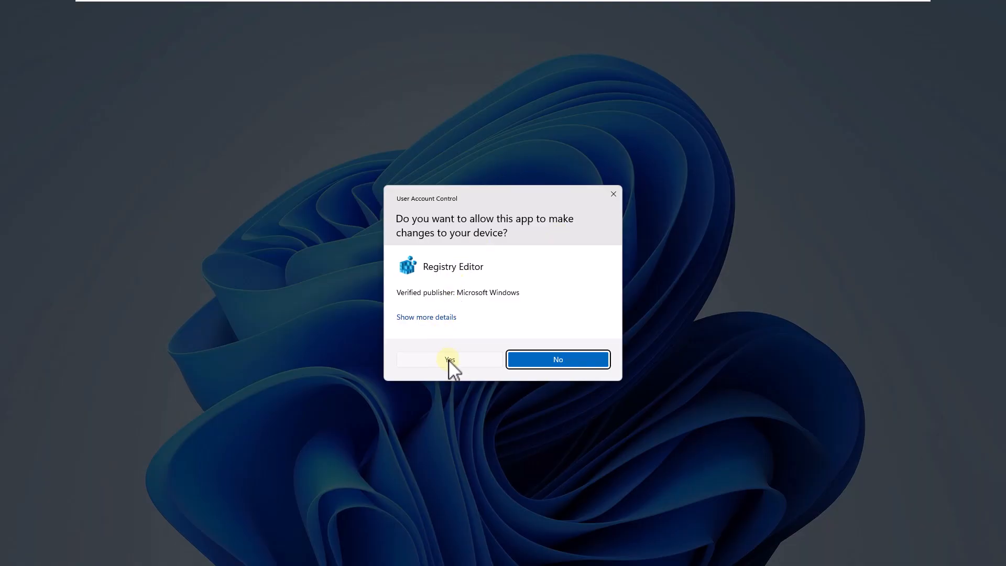
{"action": "left_click", "coordinate": [448, 359]}
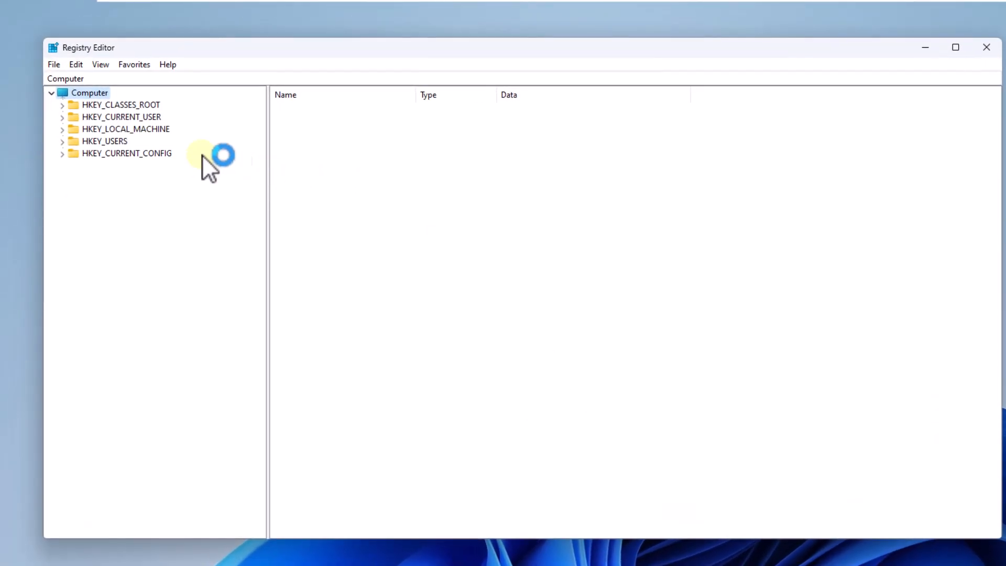
Navigate HKEY_LOCAL_MACHINE > SYSTEM > CurrentControlSet > Control > Session Manager > Memory Management
{"action": "left_click", "coordinate": [63, 129]}
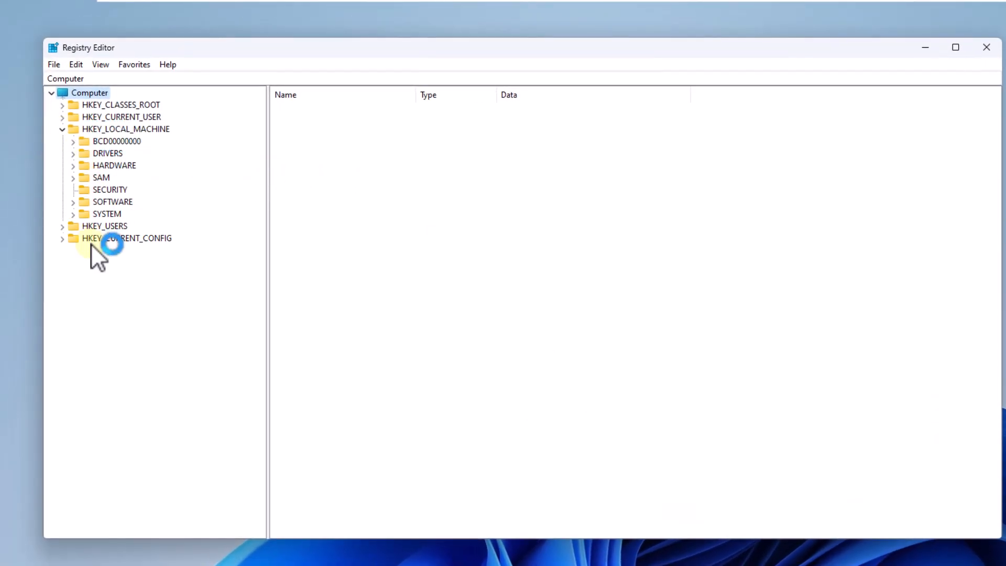
{"action": "left_click", "coordinate": [72, 214]}
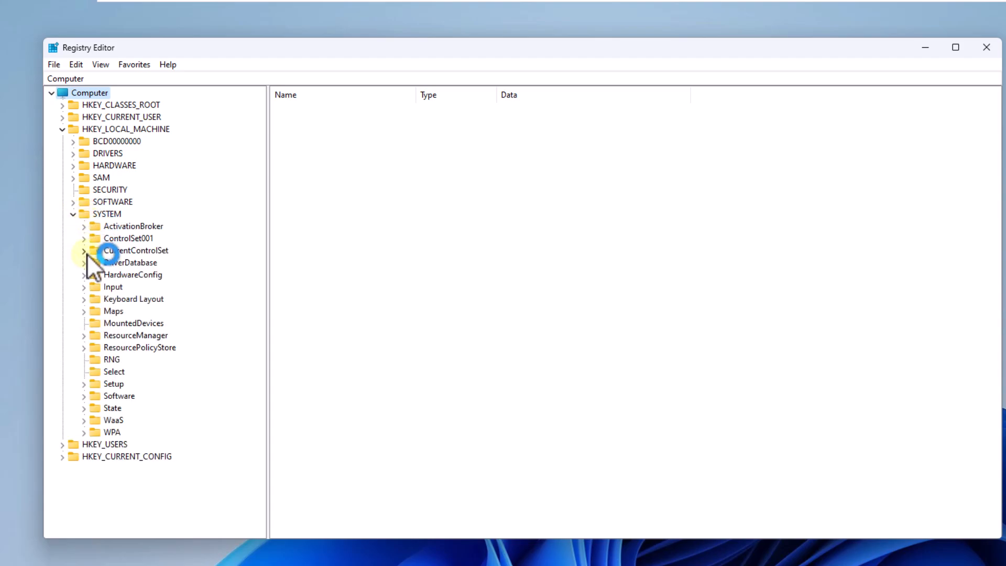
{"action": "left_click", "coordinate": [83, 251]}
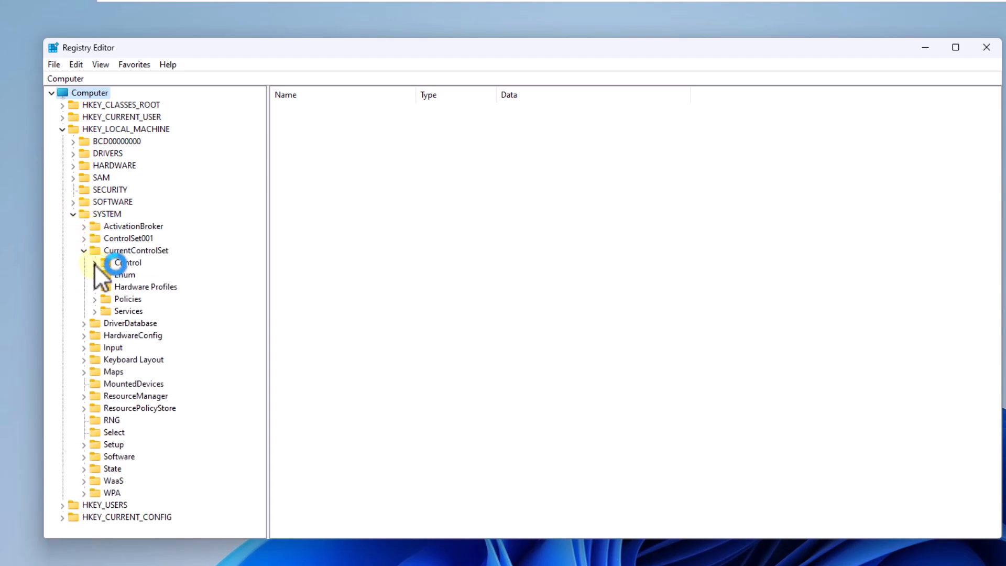
{"action": "scroll", "scroll_direction": "down", "scroll_amount": 3}
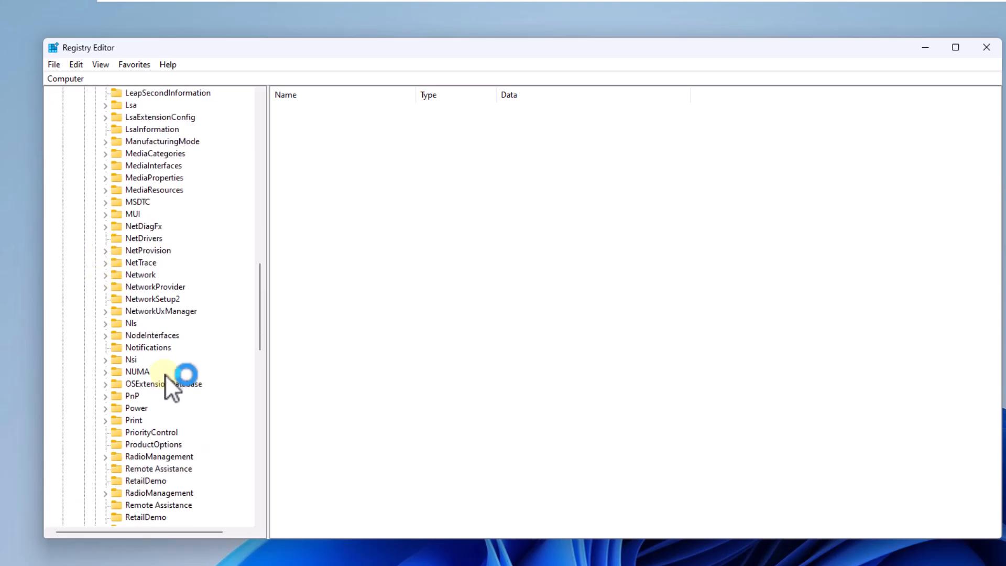
{"action": "scroll", "scroll_direction": "down", "scroll_amount": 3}
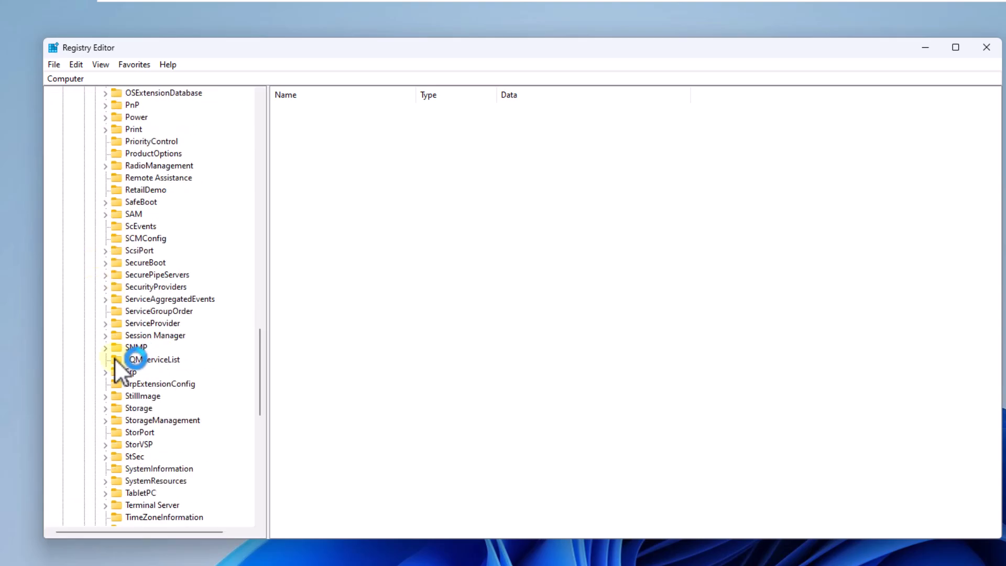
{"action": "left_click", "coordinate": [105, 323]}
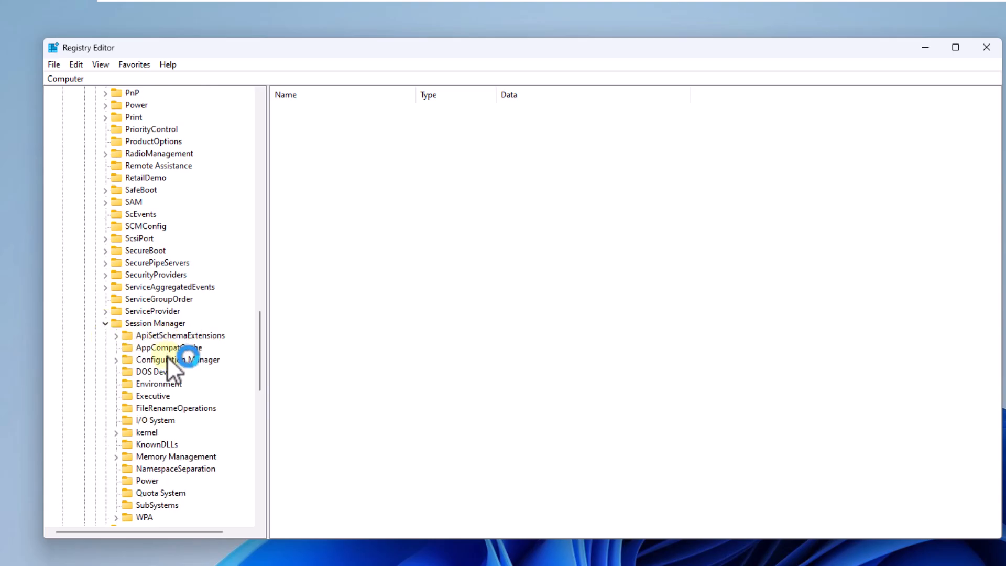
{"action": "scroll", "scroll_direction": "down", "scroll_amount": 3}
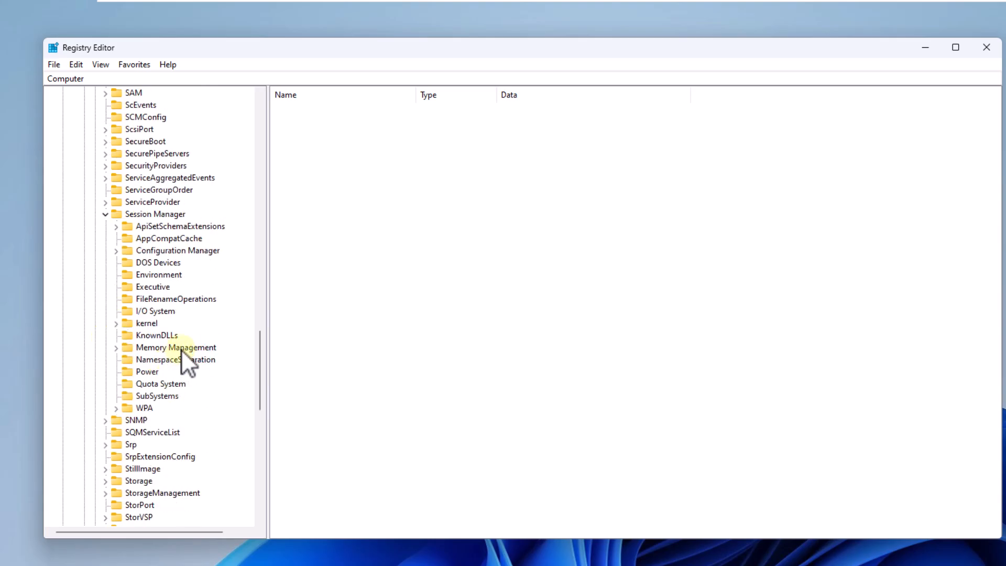
{"action": "left_click", "coordinate": [175, 347]}
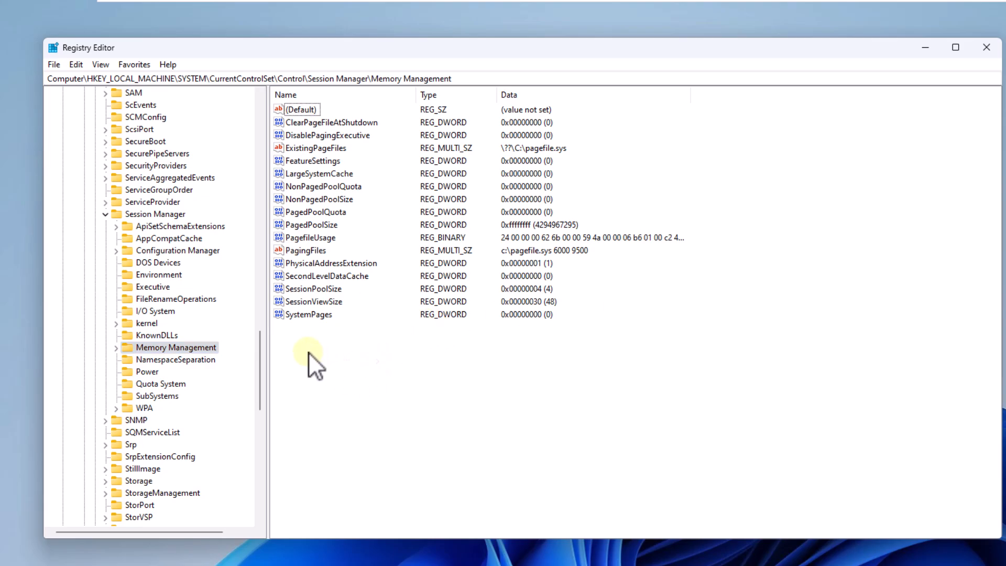
Create a DWORD (32-bit) value in Memory Management named PoolUsageMaximum
{"action": "right_click", "coordinate": [314, 359]}
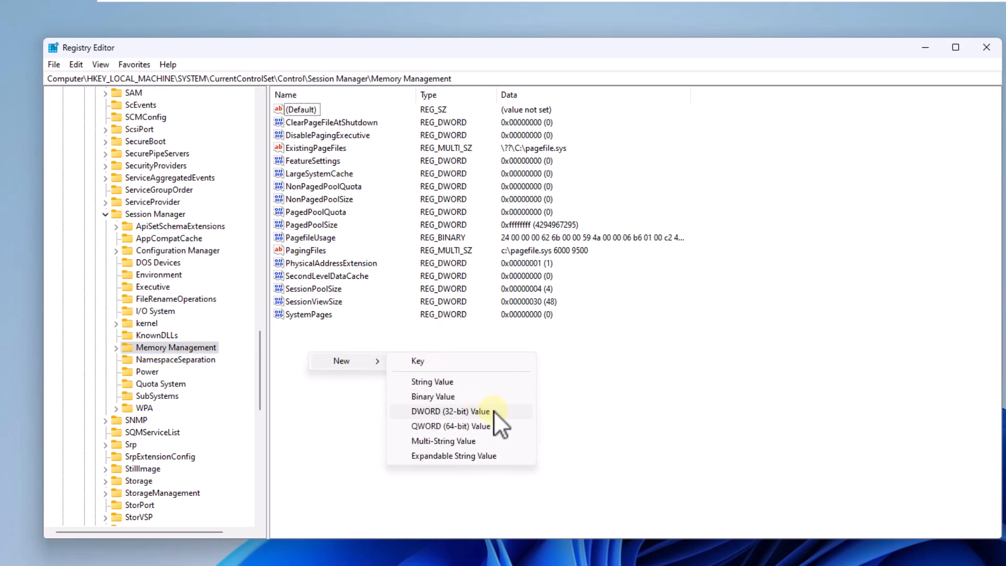
{"action": "left_click", "coordinate": [451, 411]}
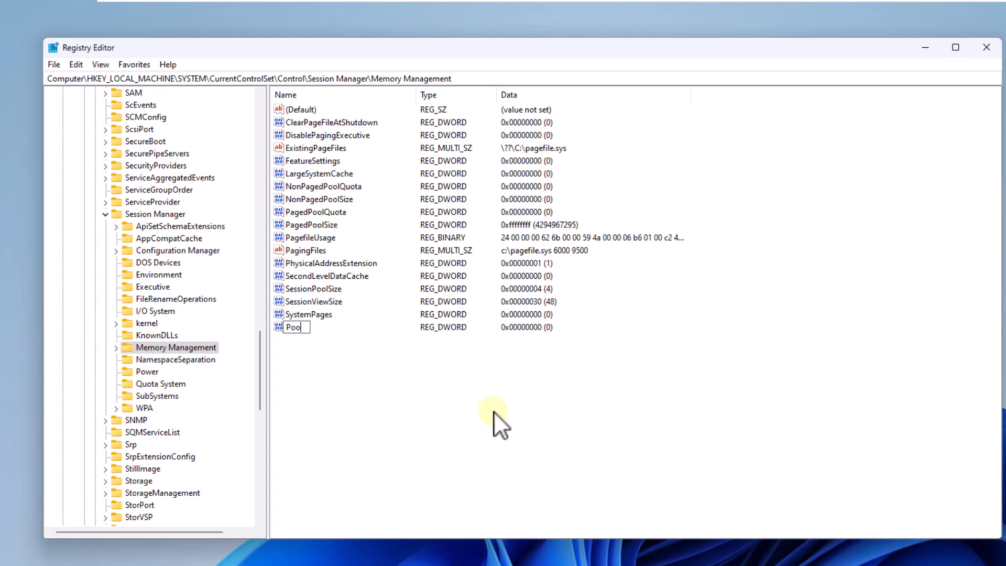
{"action": "type", "text": "Usage"}
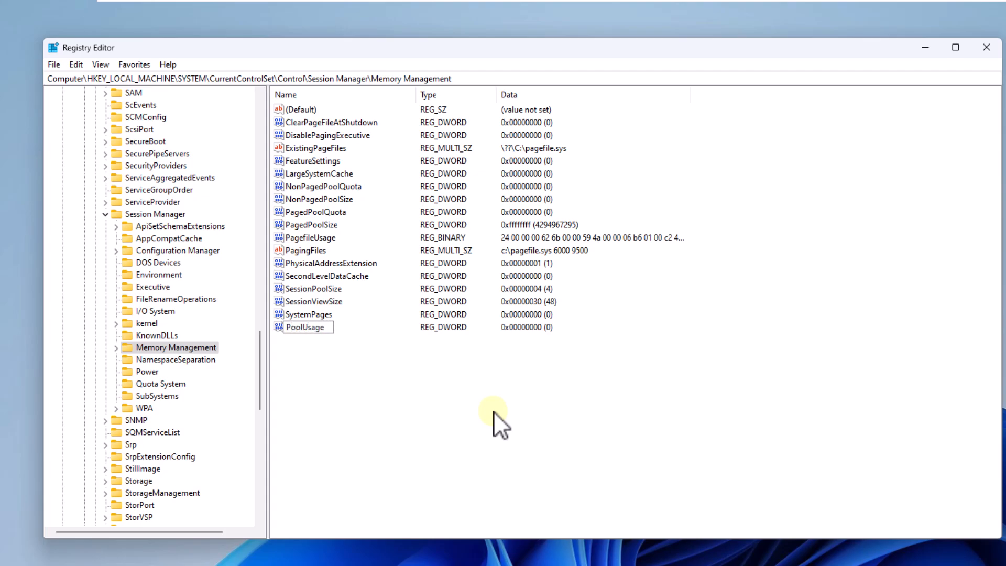
{"action": "type", "text": "Maximum"}
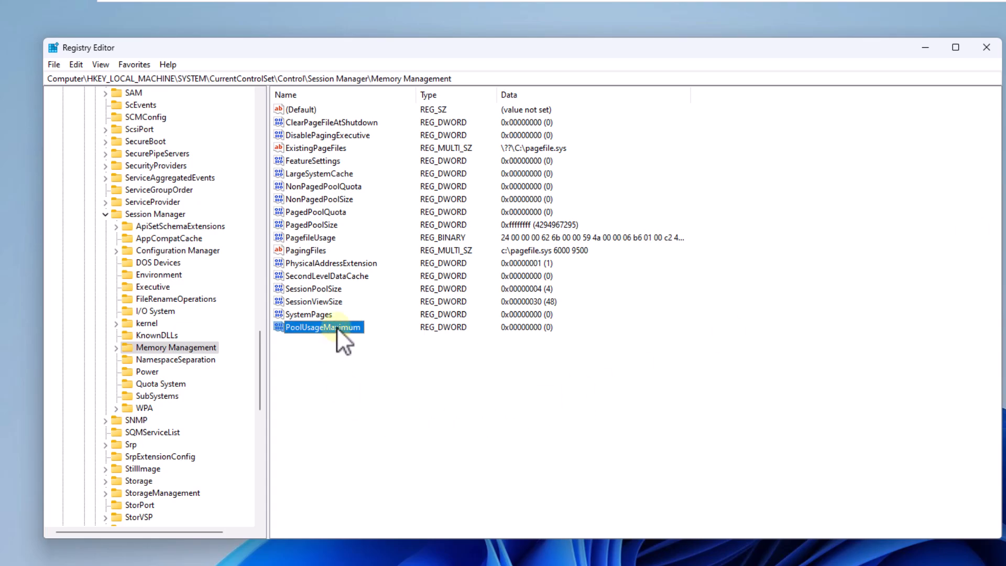
Give PoolUsageMaximum the hexadecimal value data 60
{"action": "double_click", "coordinate": [320, 326]}
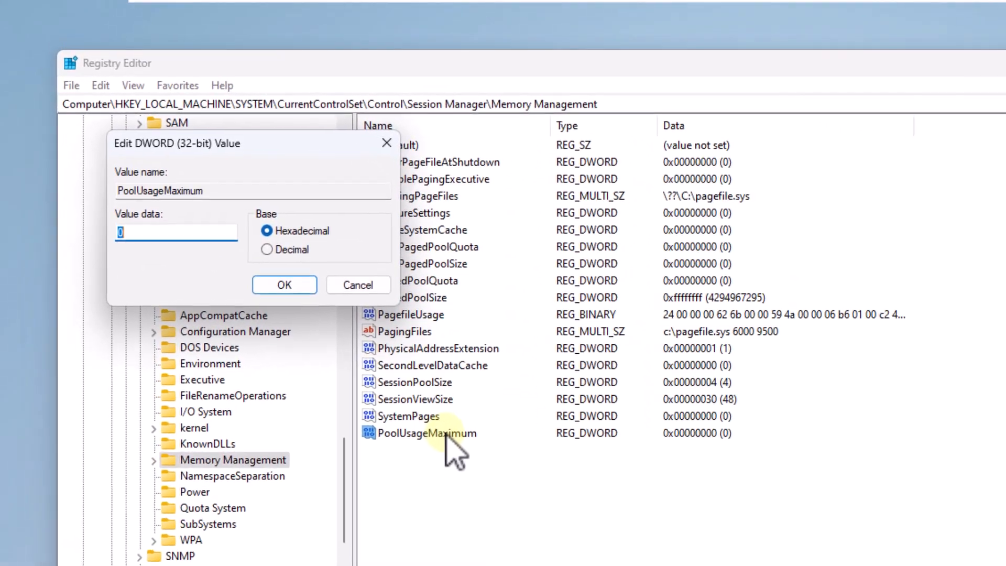
{"action": "type", "text": "60"}
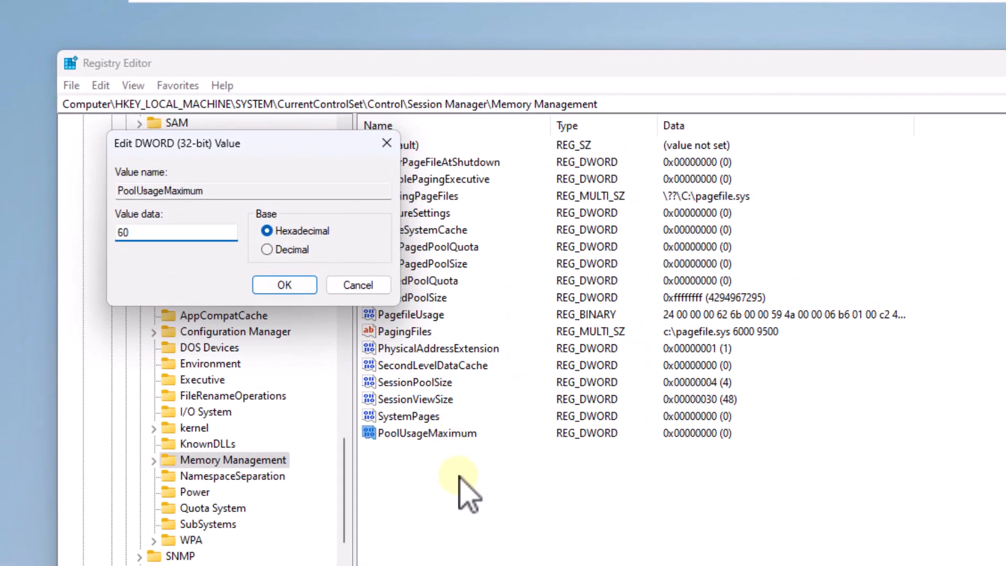
{"action": "left_click", "coordinate": [284, 284]}
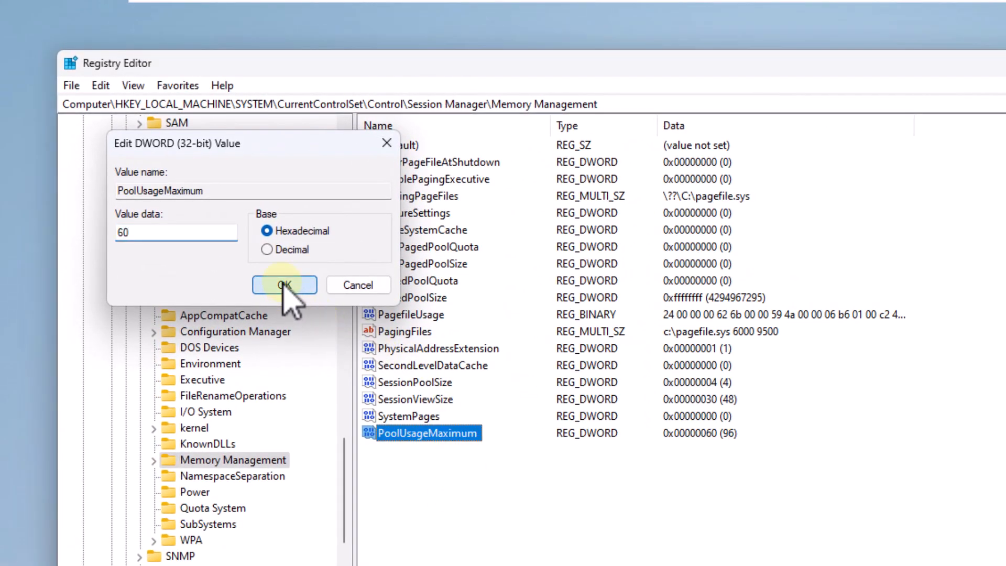
{"action": "left_click", "coordinate": [284, 284]}
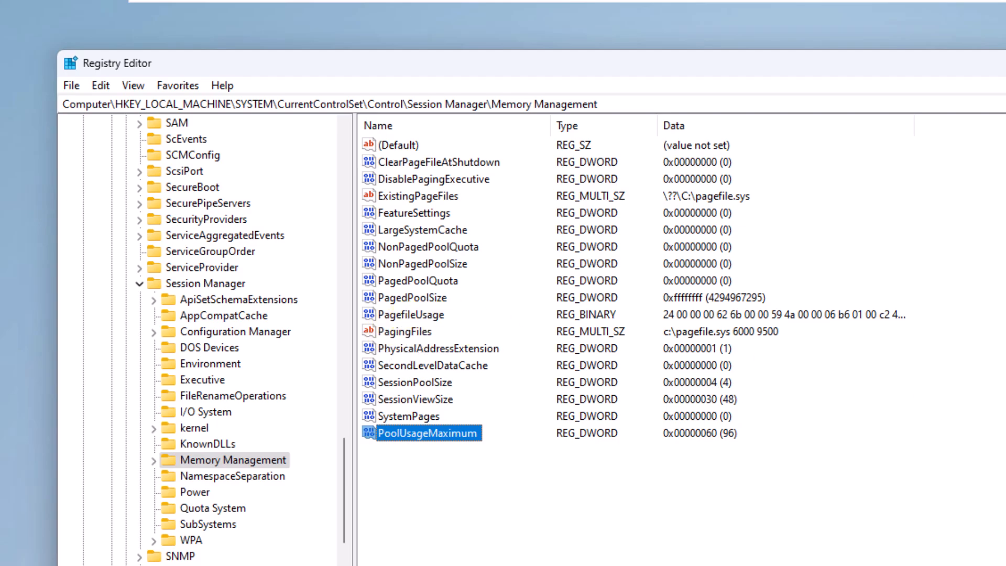
Give PagedPoolSize the hexadecimal value data ffffffff
{"action": "left_click", "coordinate": [414, 297]}
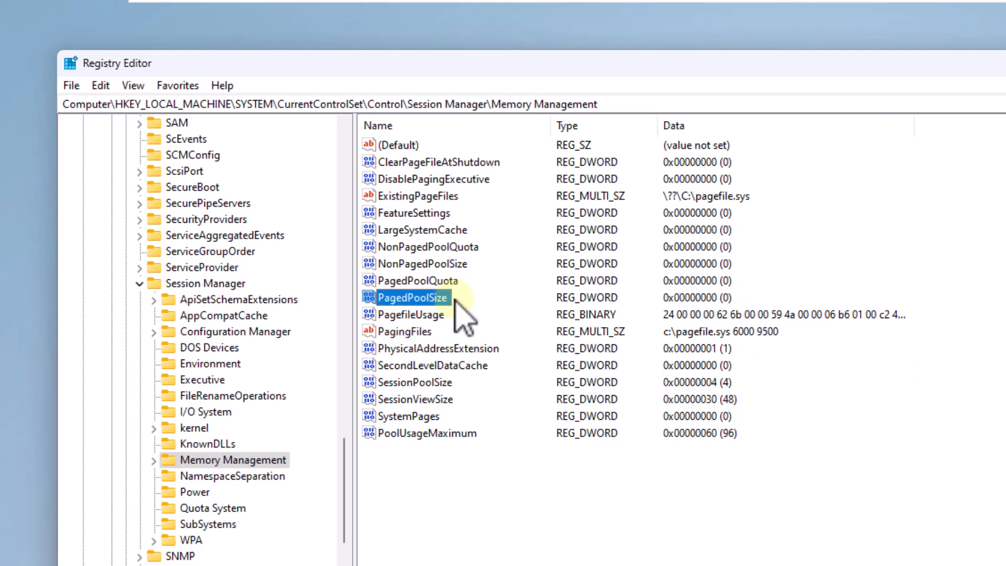
{"action": "double_click", "coordinate": [411, 298]}
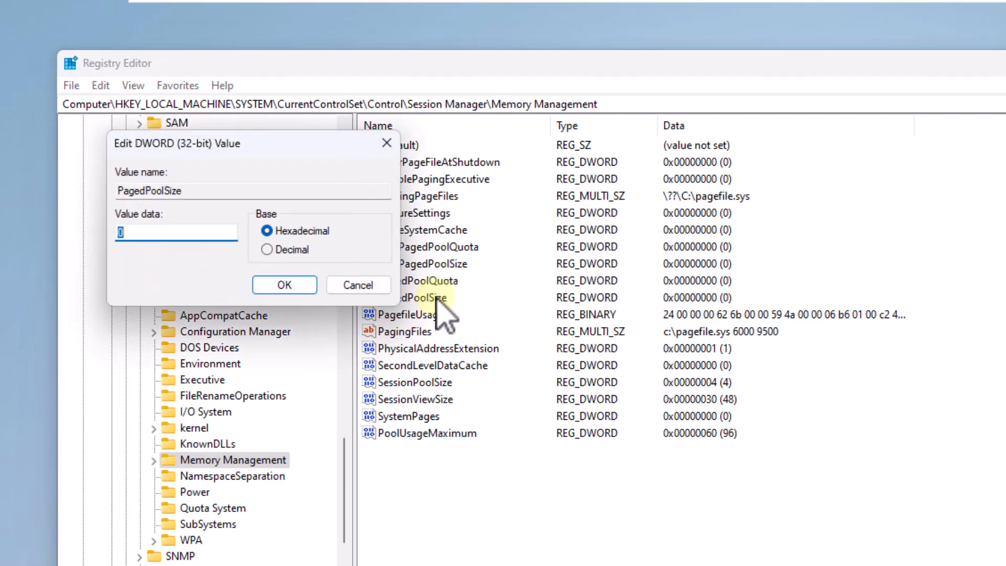
{"action": "type", "text": "ffff"}
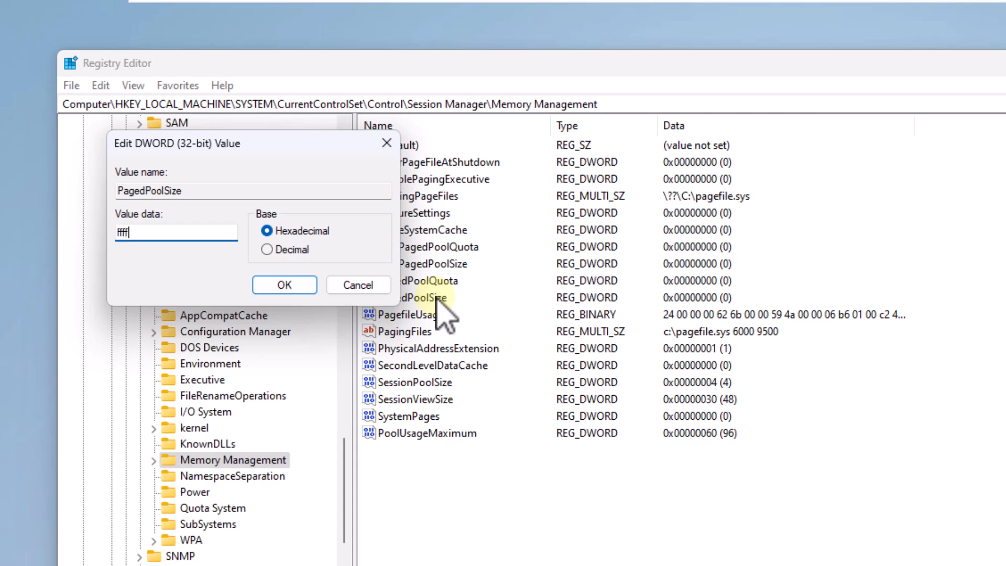
{"action": "type", "text": "ffff"}
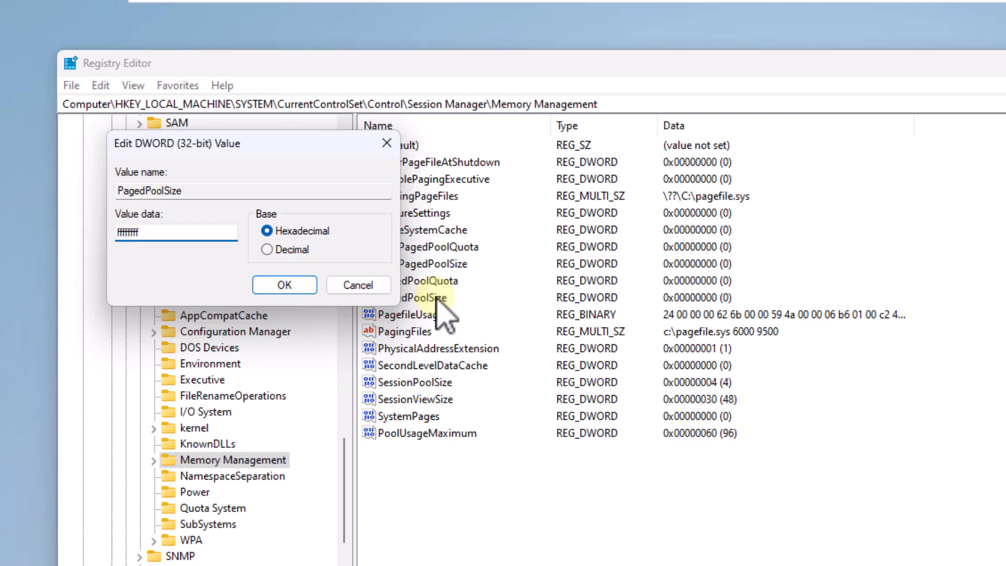
{"action": "left_click", "coordinate": [283, 284]}
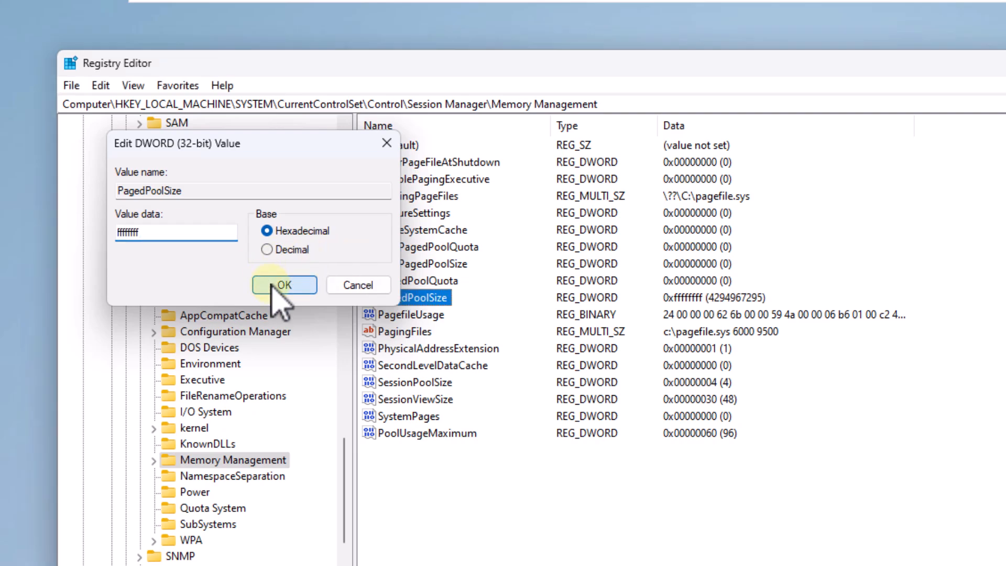
{"action": "left_click", "coordinate": [284, 284]}
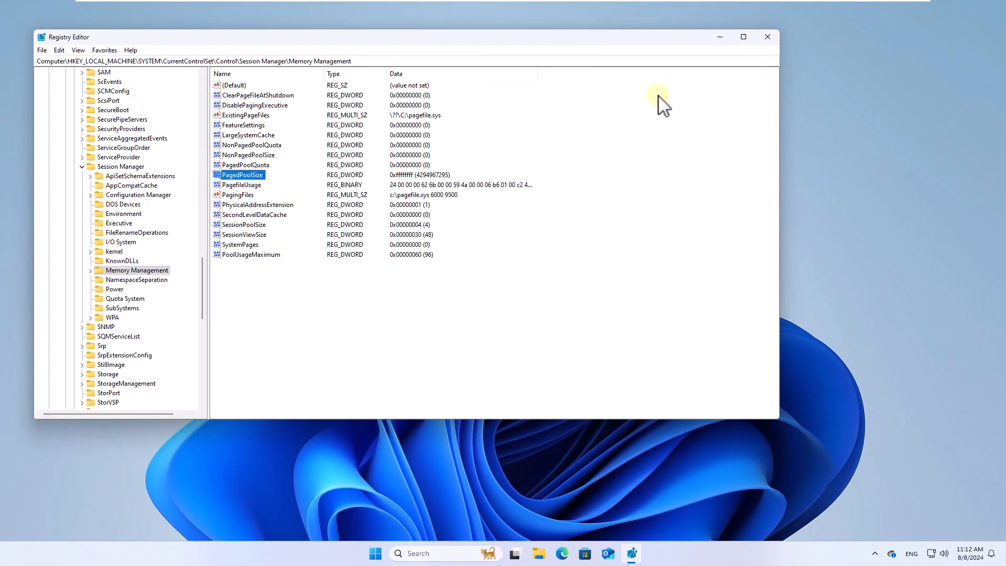
Close Registry Editor and restart Windows from the Start power menu
{"action": "left_click", "coordinate": [766, 37]}
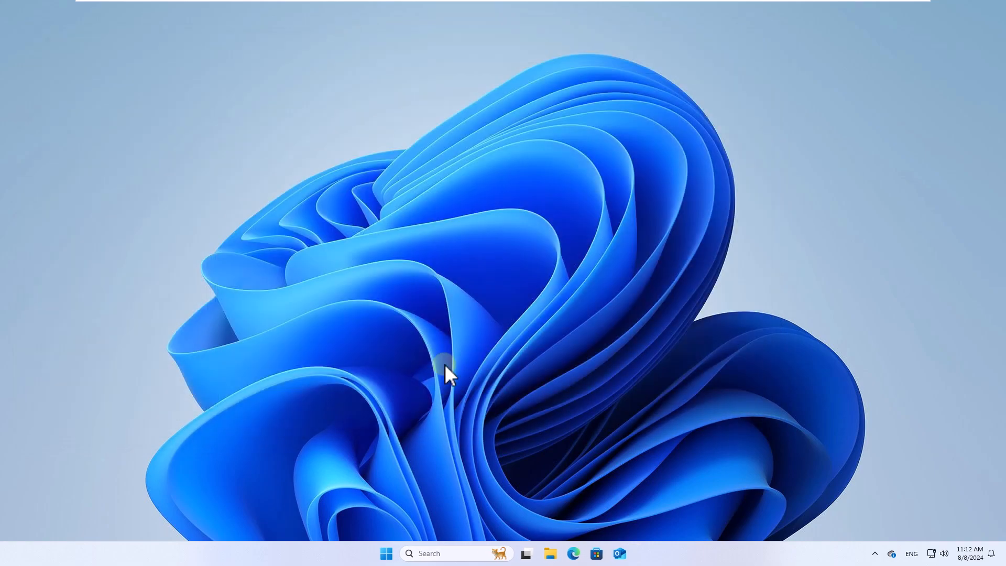
{"action": "left_click", "coordinate": [385, 553]}
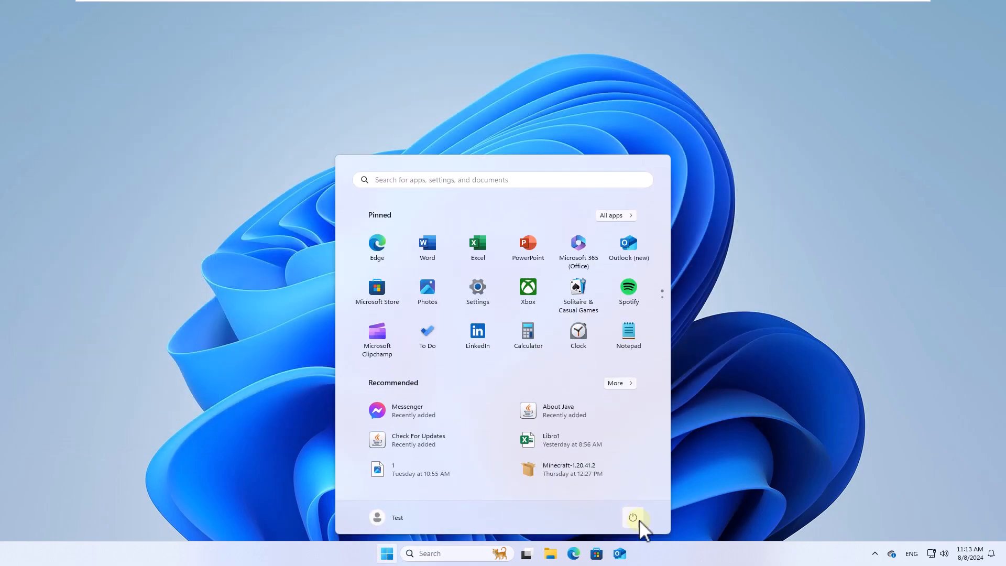
{"action": "mouse_move", "coordinate": [634, 517]}
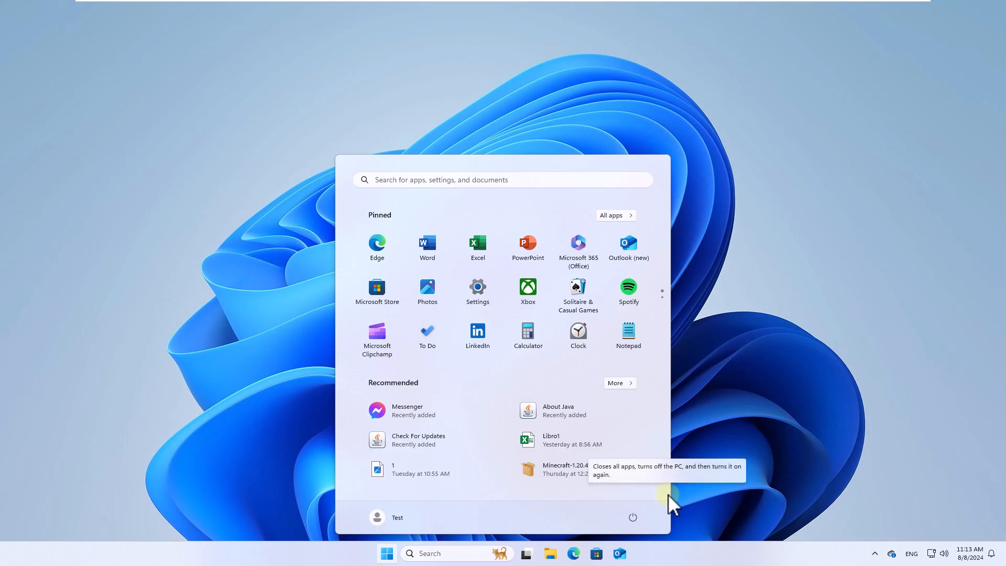
{"action": "left_click", "coordinate": [632, 518]}
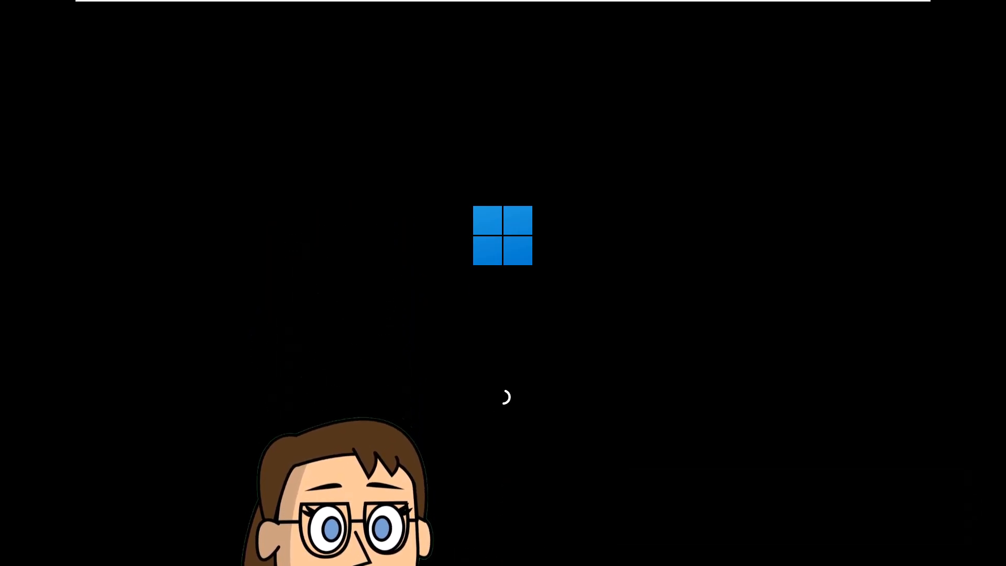